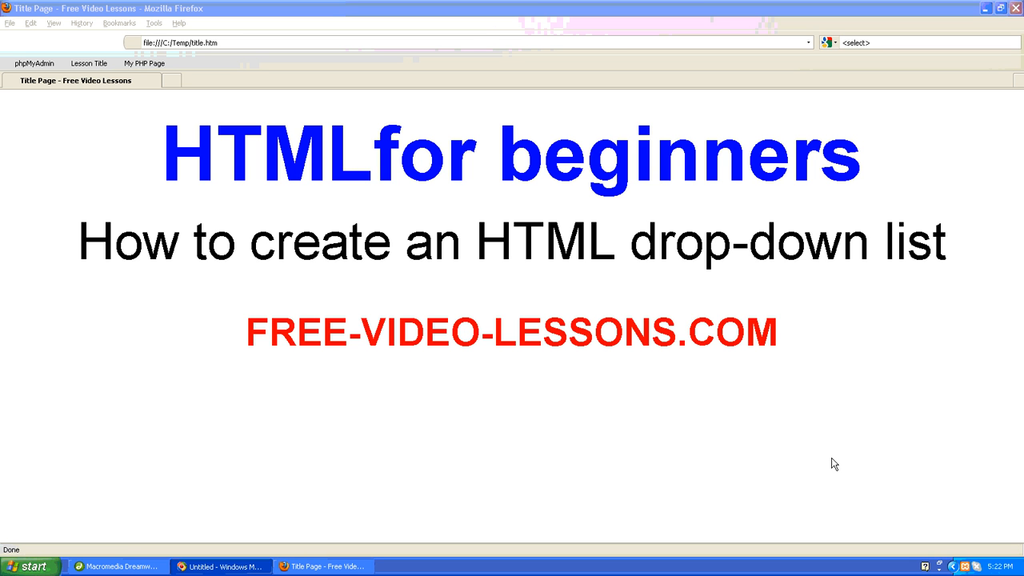
{"action": "mouse_move", "coordinate": [812, 471]}
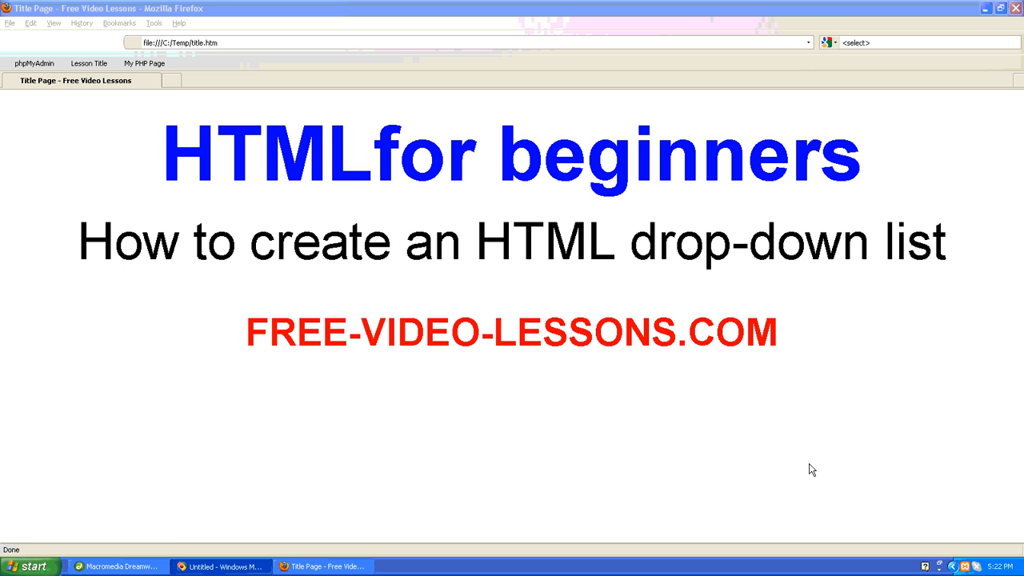
{"action": "mouse_move", "coordinate": [160, 565]}
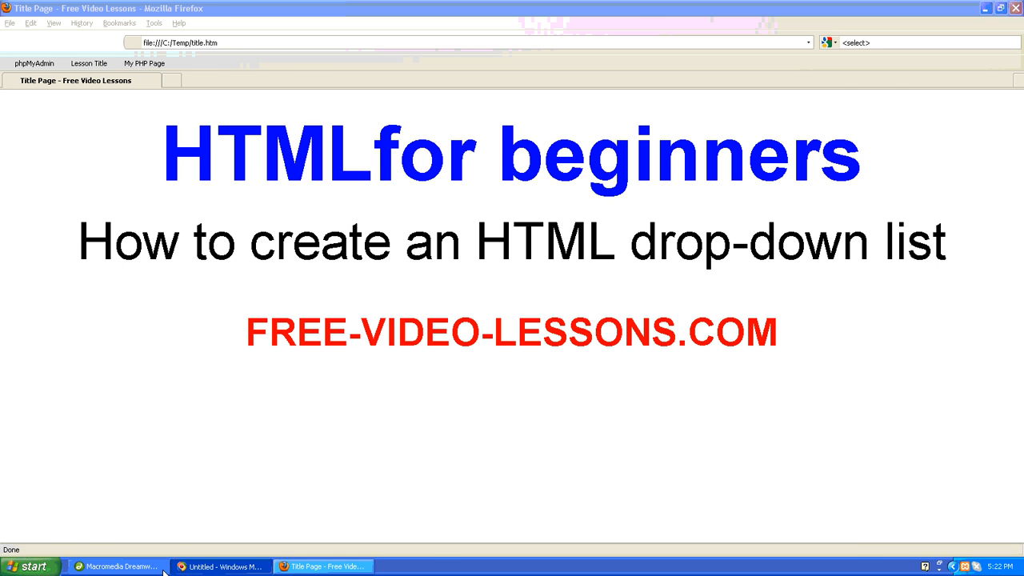
- Bring Dreamweaver forward and place the cursor in index.php's empty body
{"action": "left_click", "coordinate": [120, 565]}
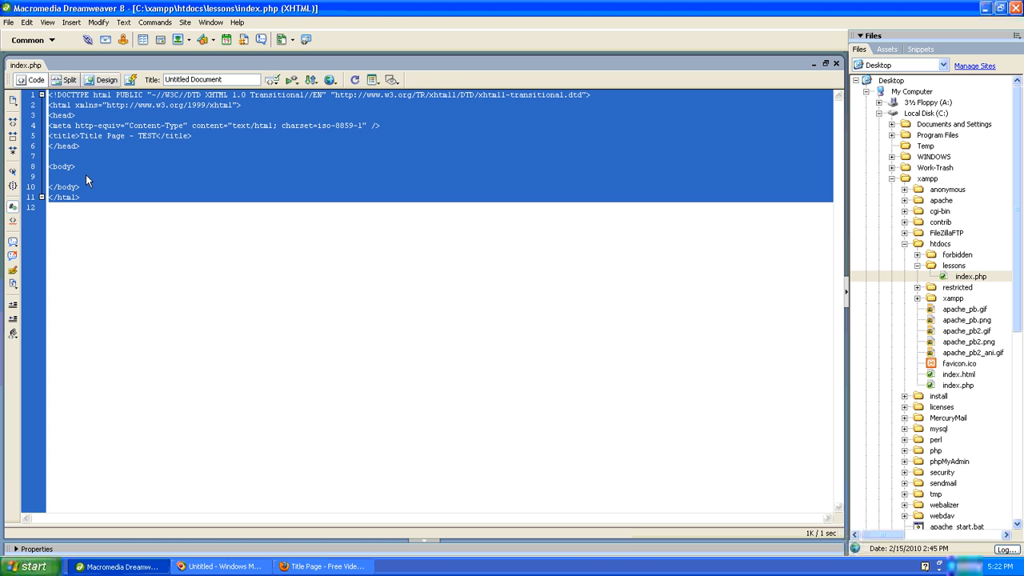
{"action": "left_click", "coordinate": [83, 173]}
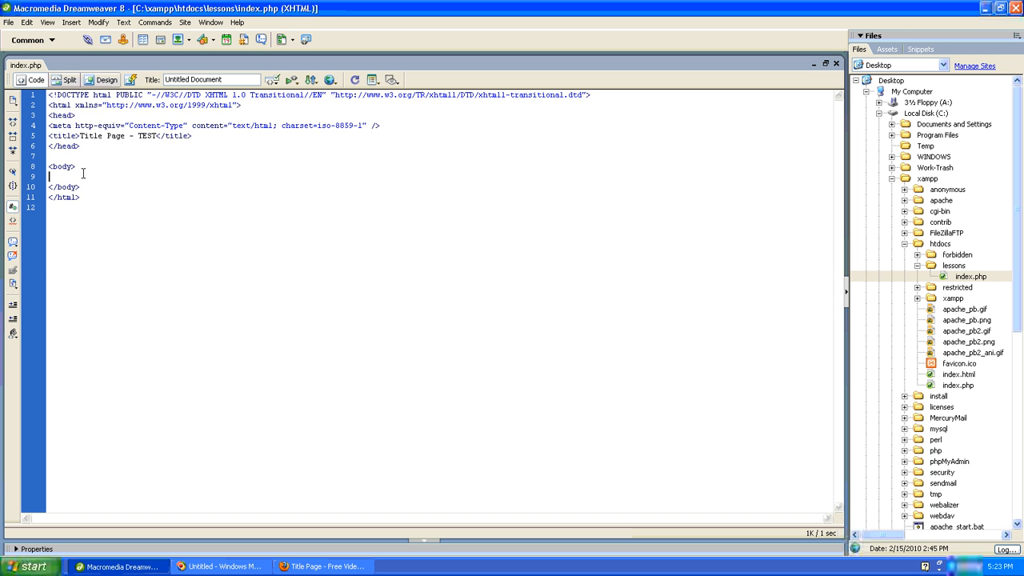
- Write a form containing a select with one Monday option, save, and switch to Firefox
{"action": "type", "text": "form>"}
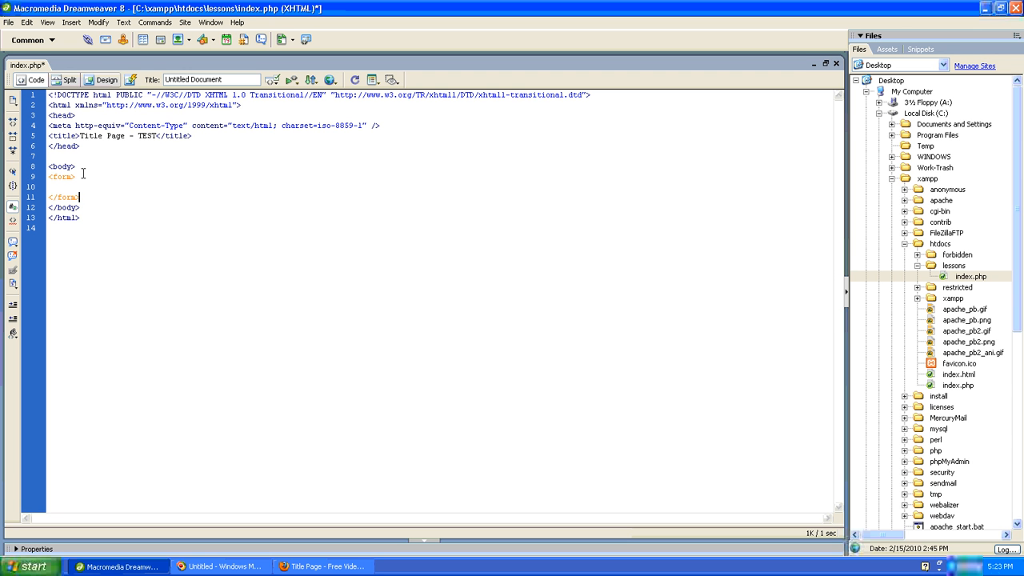
{"action": "left_click", "coordinate": [52, 185]}
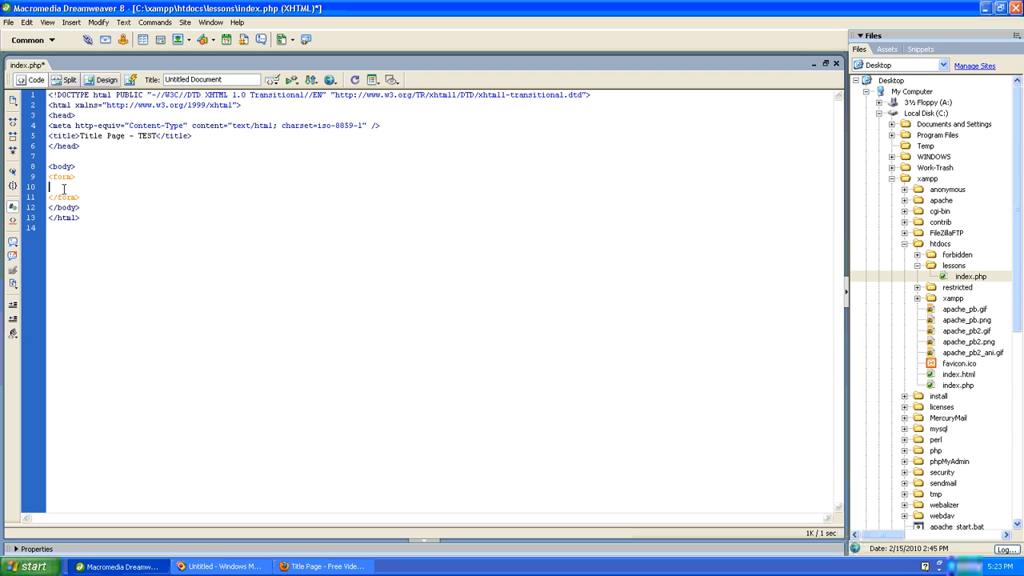
{"action": "type", "text": "<option></option>"}
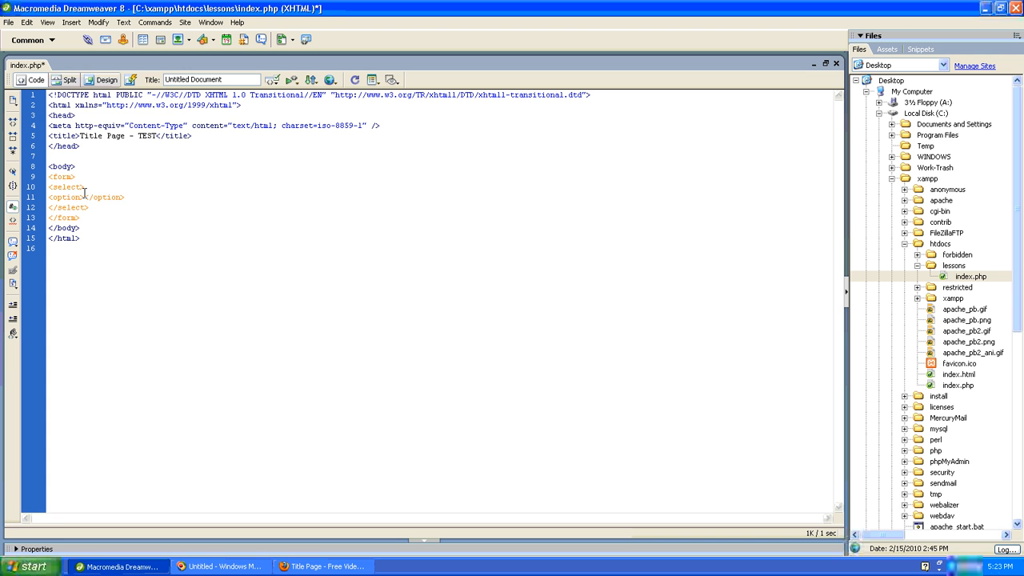
{"action": "type", "text": "Monday"}
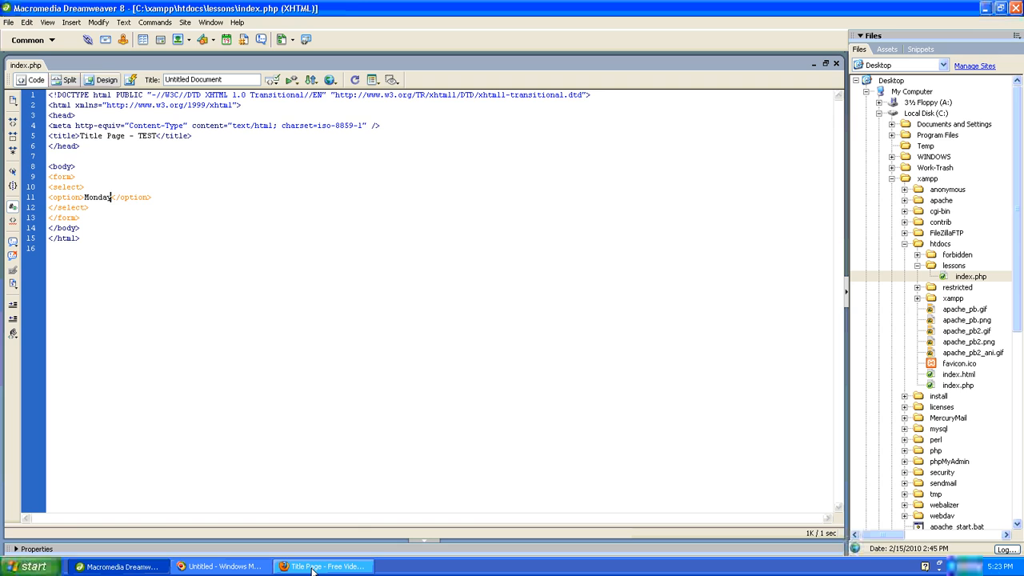
{"action": "left_click", "coordinate": [334, 567]}
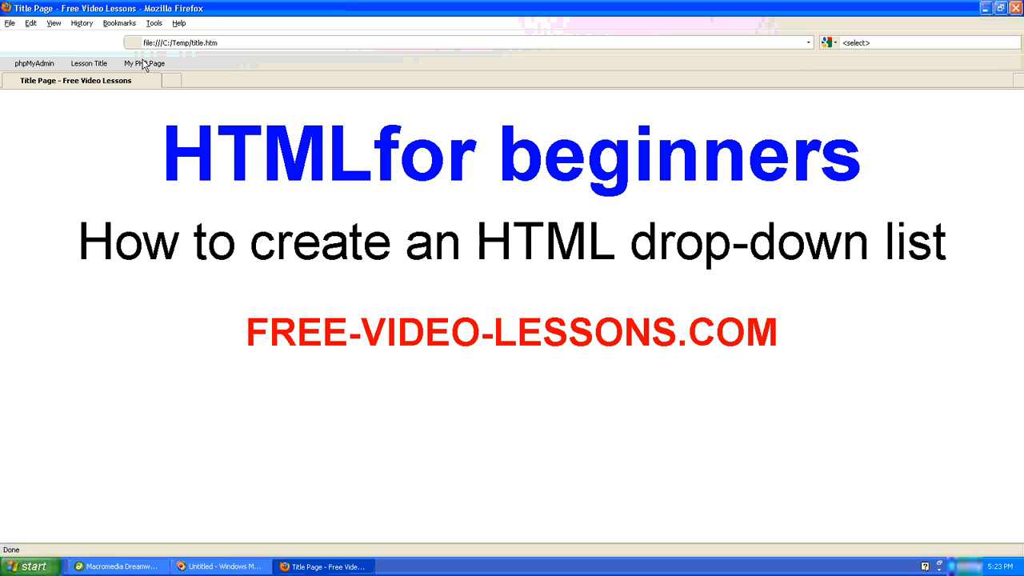
- Load index.php via the My PHP Page bookmark and check the drop-down shows only Monday
{"action": "left_click", "coordinate": [146, 62]}
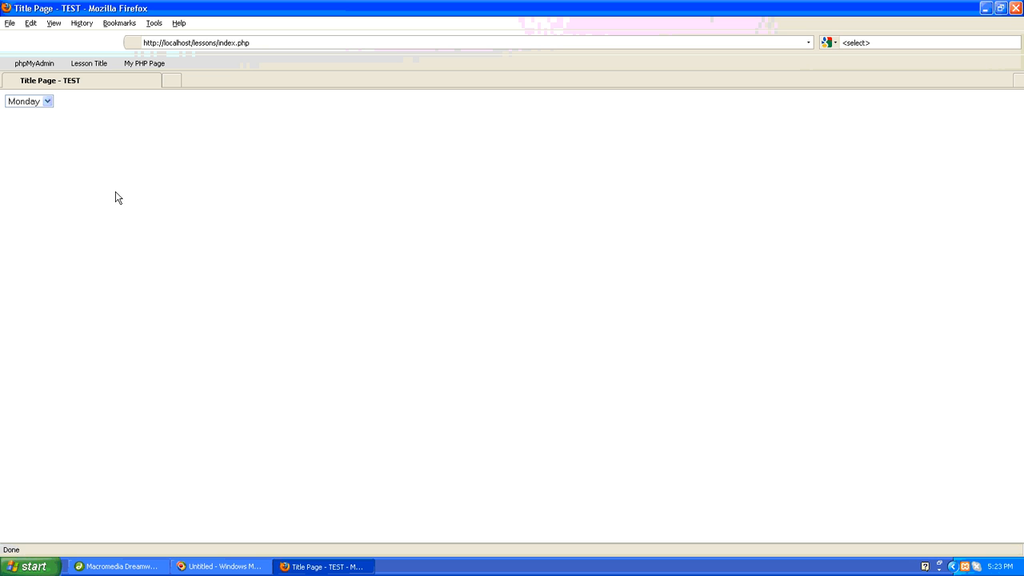
{"action": "left_click", "coordinate": [48, 100]}
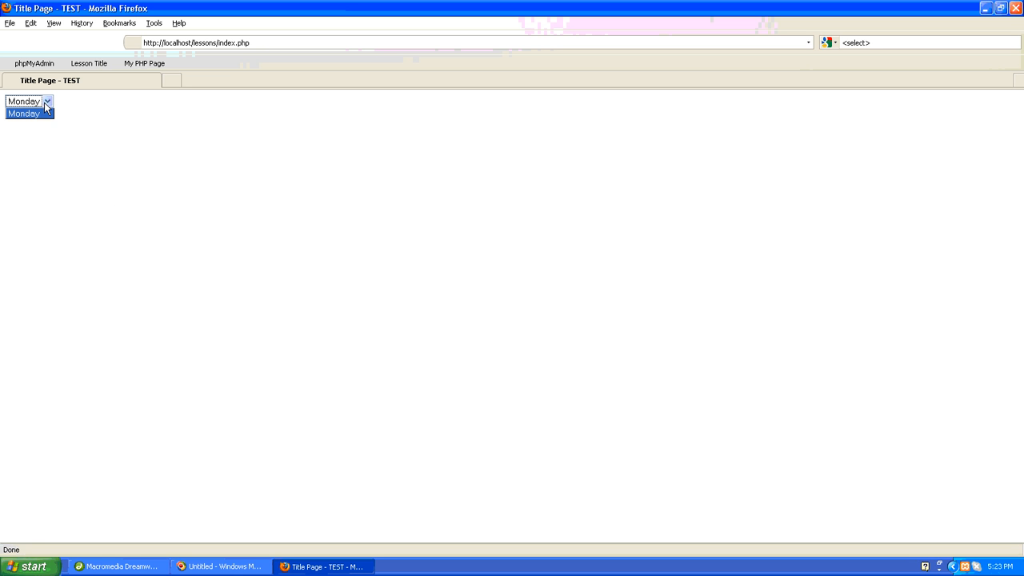
{"action": "left_click", "coordinate": [119, 565]}
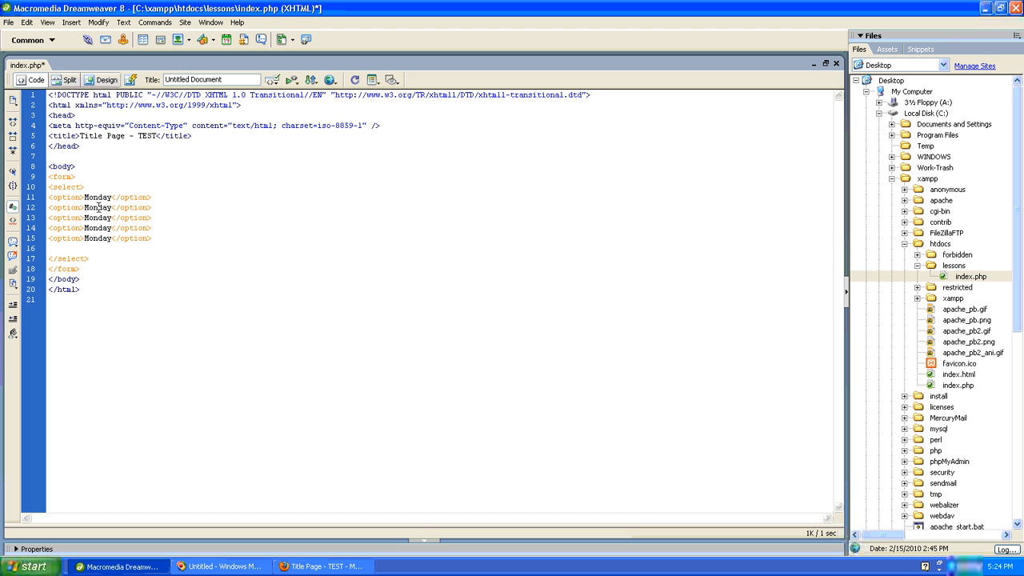
- Rename the duplicated options to Tuesday, Wednesday, Thursday and Friday, save, and switch to Firefox
{"action": "type", "text": "Tuesday"}
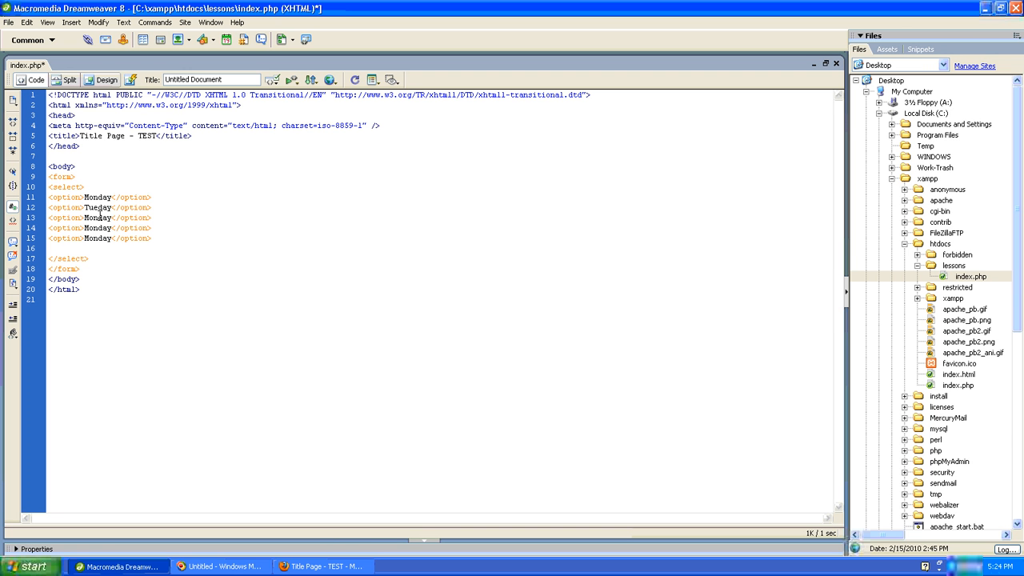
{"action": "type", "text": "Wednesday"}
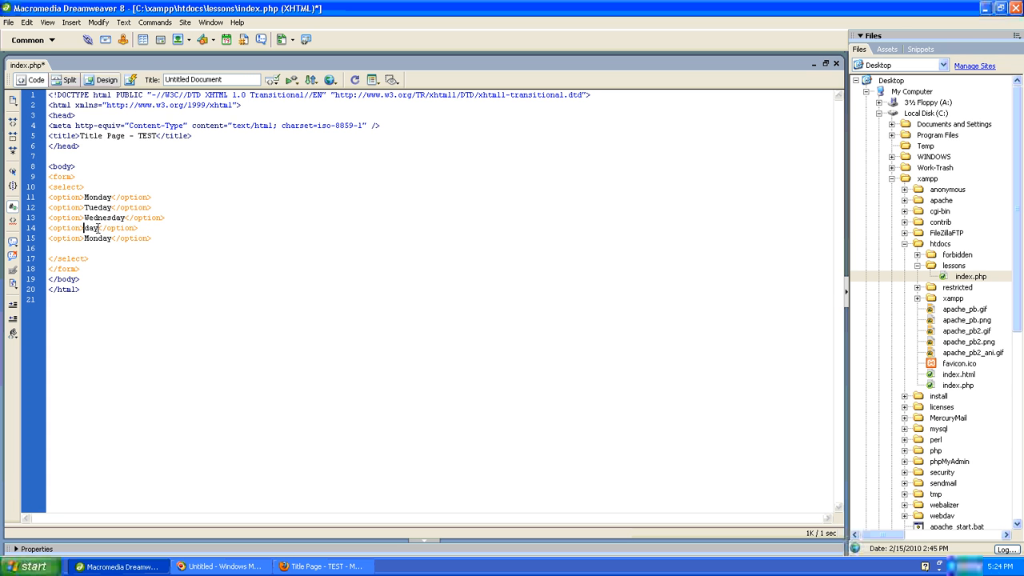
{"action": "type", "text": "Thursday"}
{"action": "left_click", "coordinate": [102, 238]}
{"action": "type", "text": "Fri"}
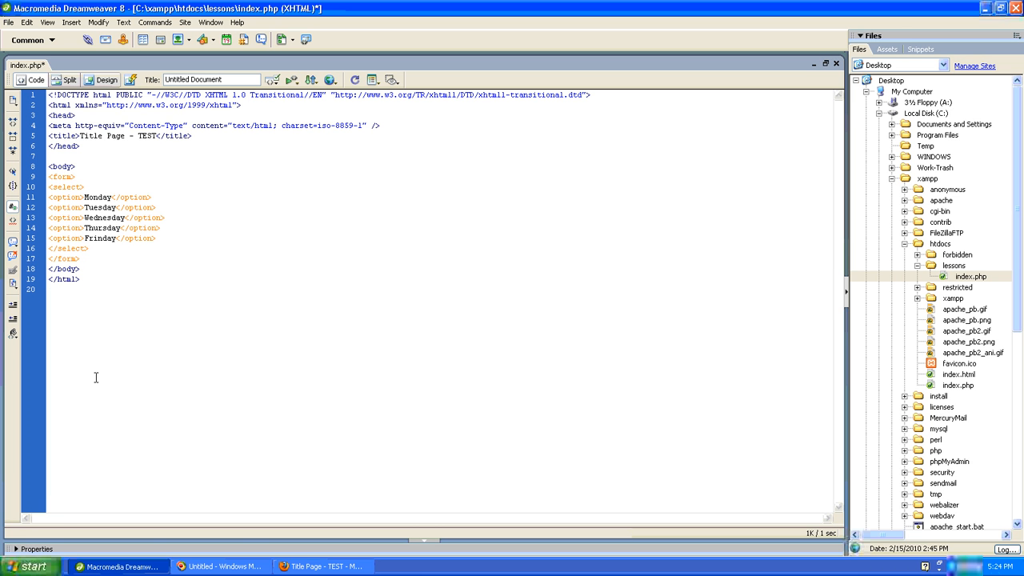
{"action": "left_click", "coordinate": [332, 567]}
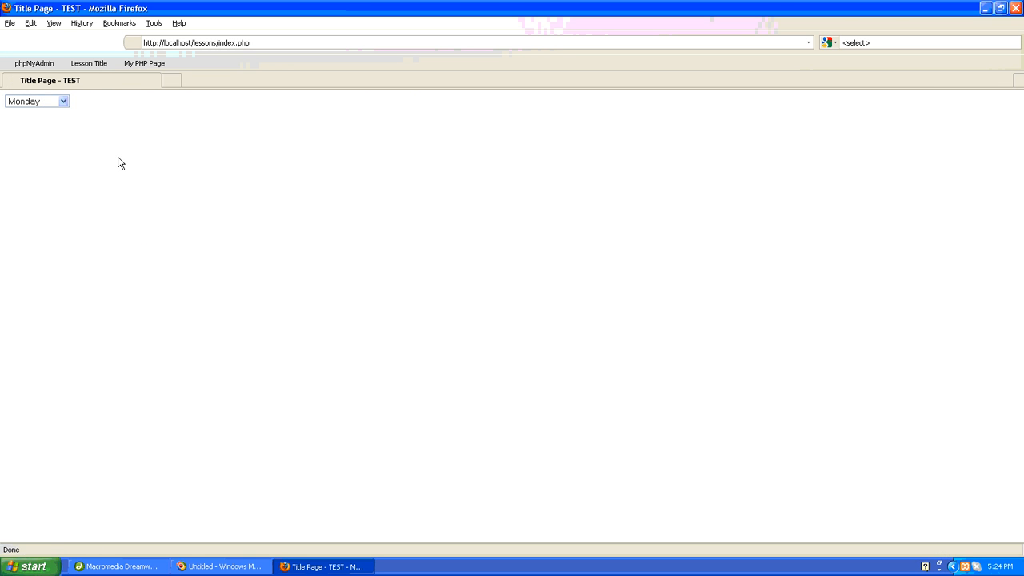
- Verify the drop-down lists Monday through Friday, then return to Dreamweaver
{"action": "left_click", "coordinate": [61, 101]}
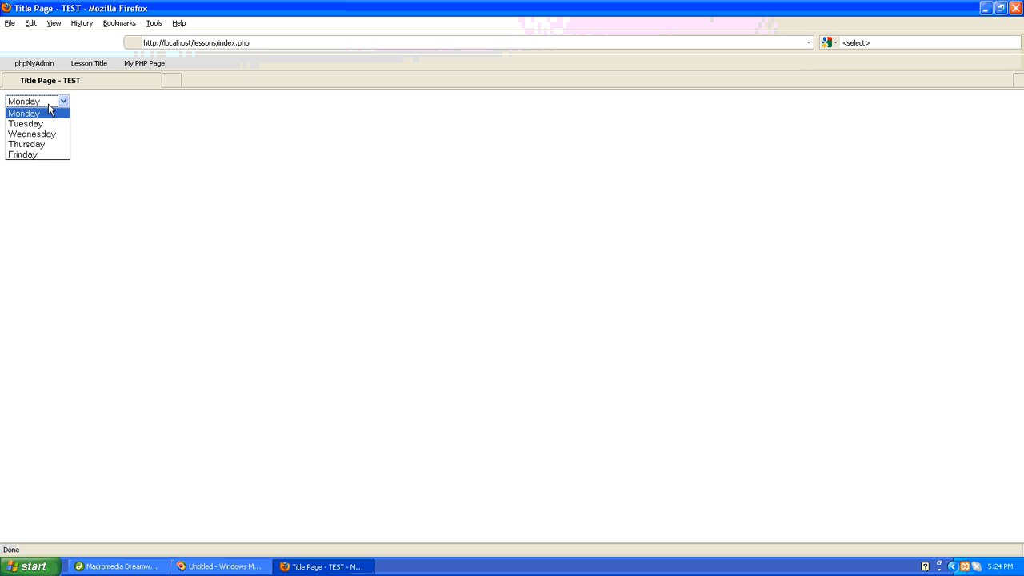
{"action": "mouse_move", "coordinate": [47, 149]}
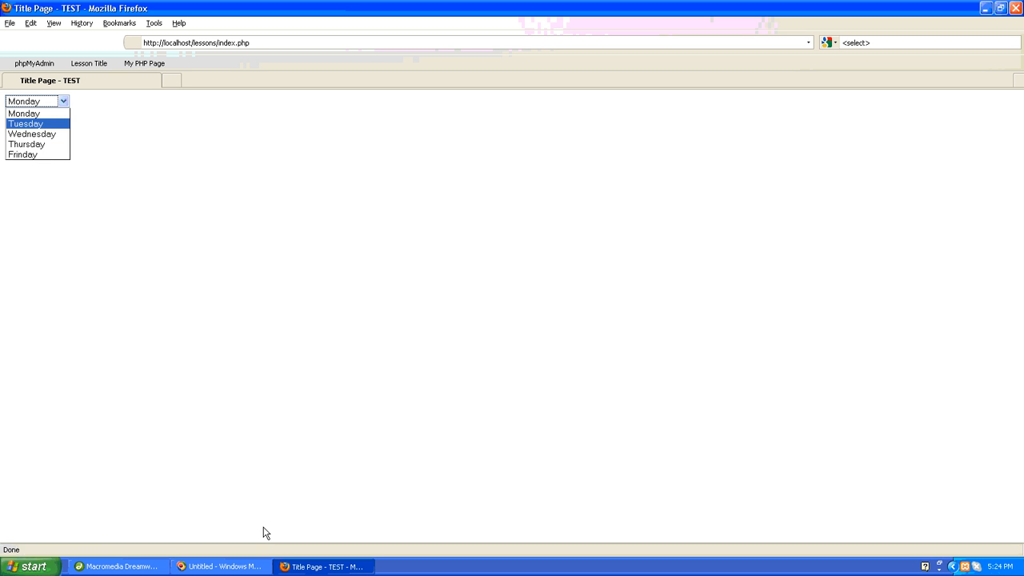
{"action": "left_click", "coordinate": [115, 567]}
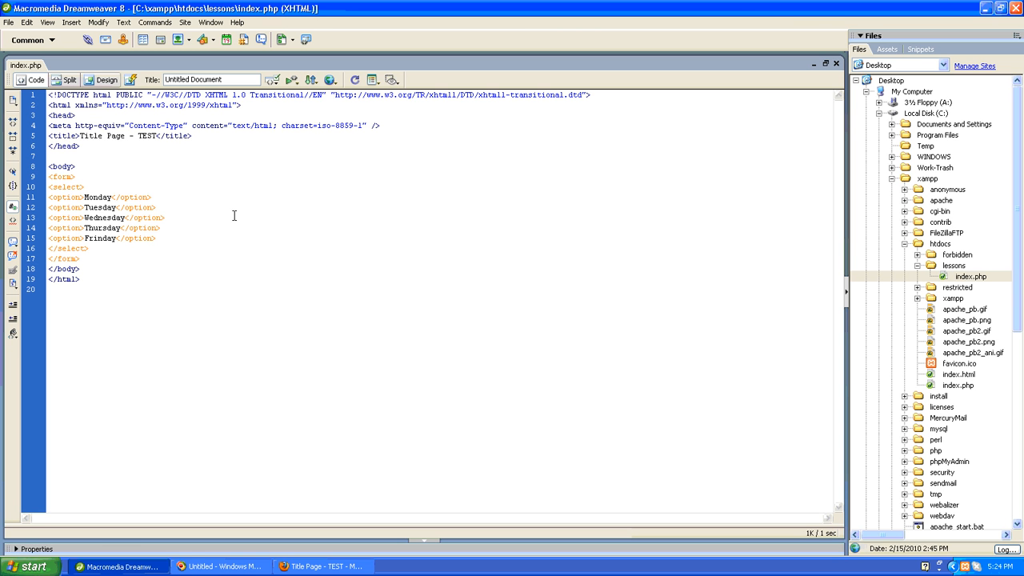
{"action": "left_click", "coordinate": [164, 218]}
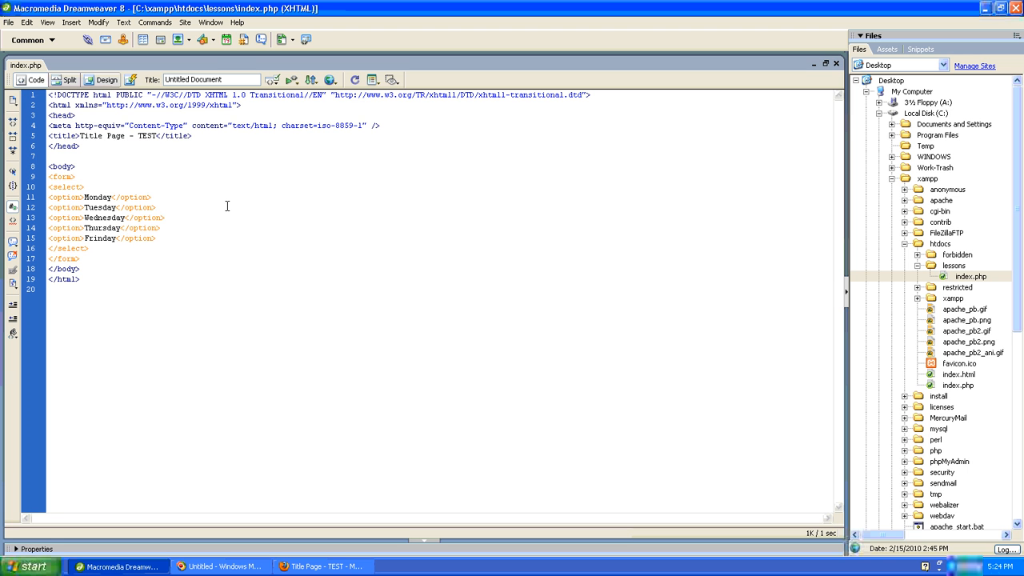
{"action": "left_click", "coordinate": [163, 218]}
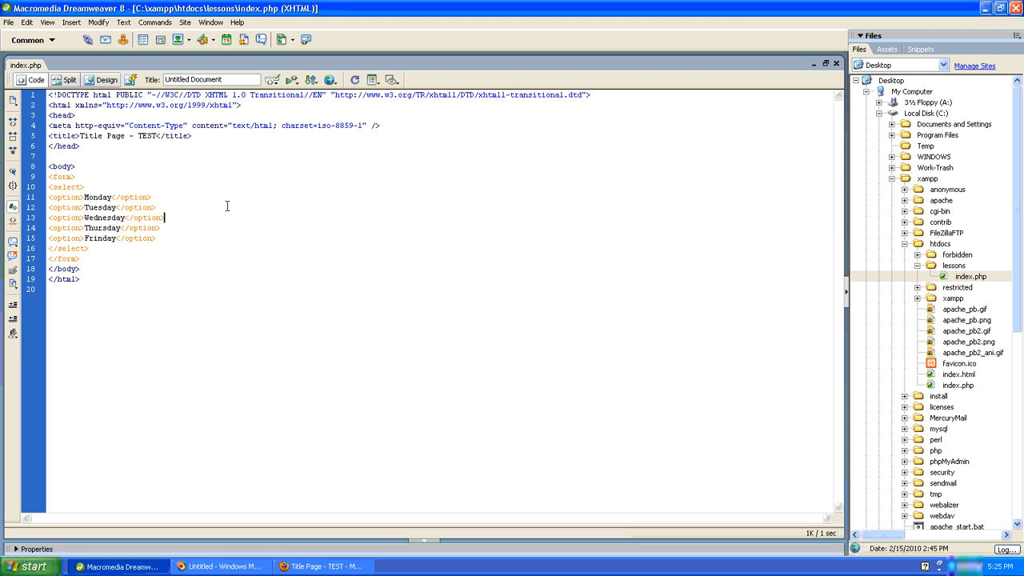
{"action": "mouse_move", "coordinate": [88, 262]}
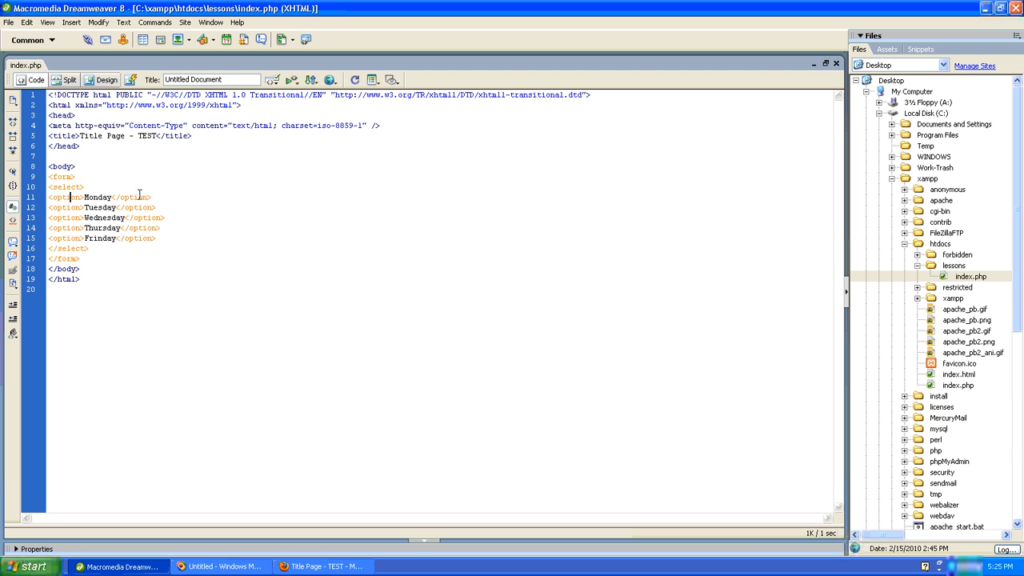
{"action": "double_click", "coordinate": [96, 197]}
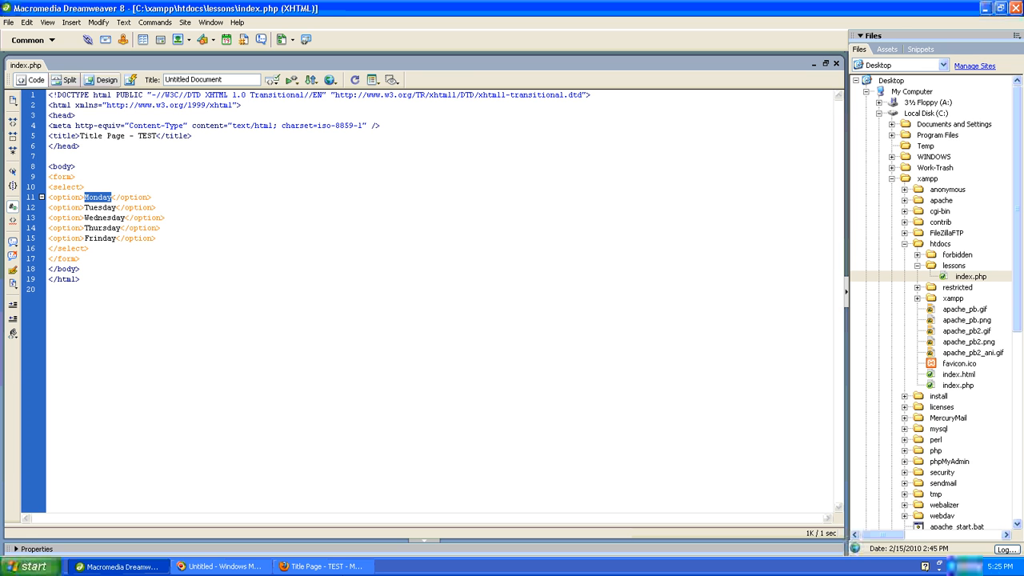
{"action": "left_click", "coordinate": [331, 567]}
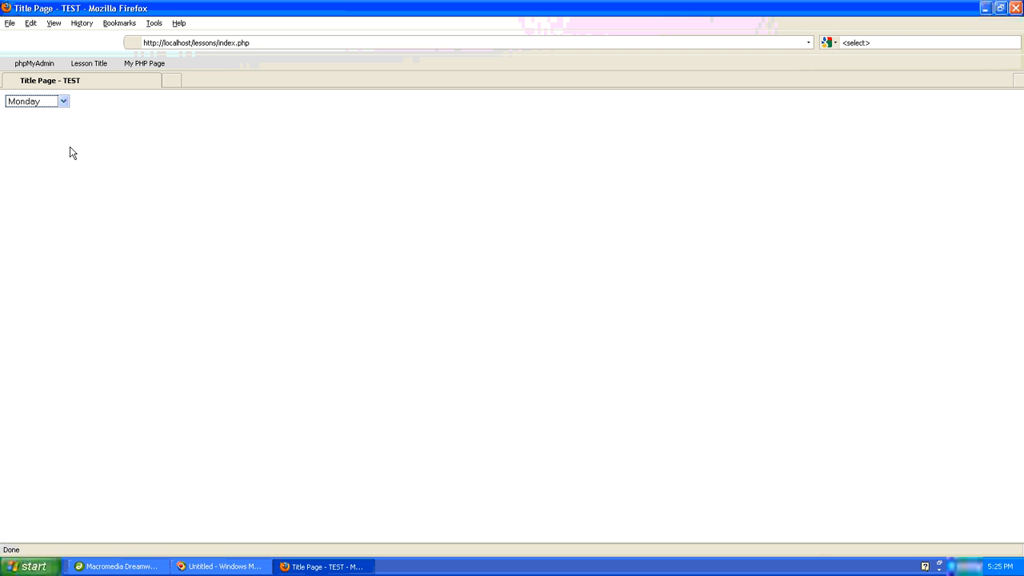
{"action": "left_click", "coordinate": [64, 101]}
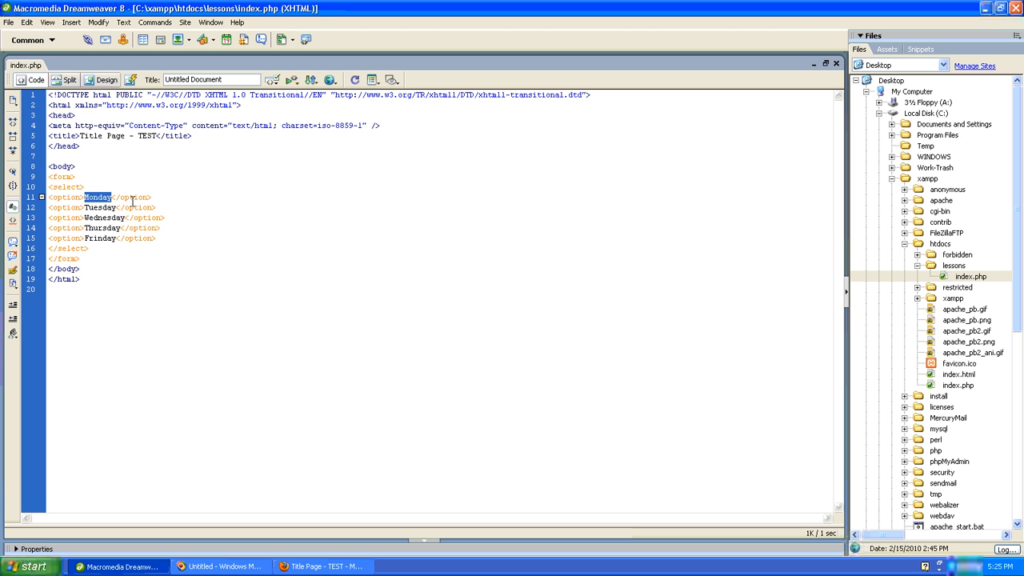
{"action": "left_click", "coordinate": [176, 218]}
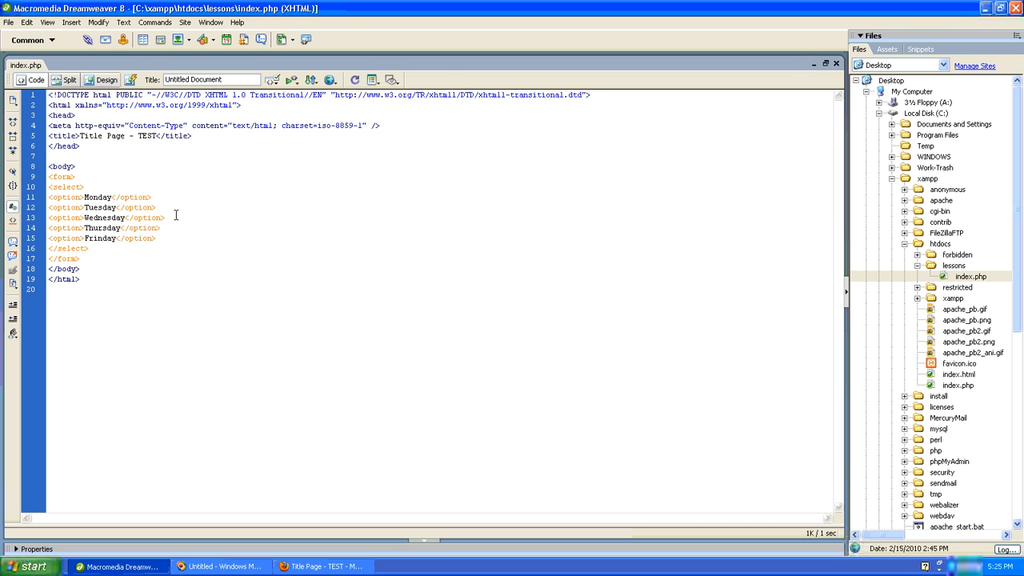